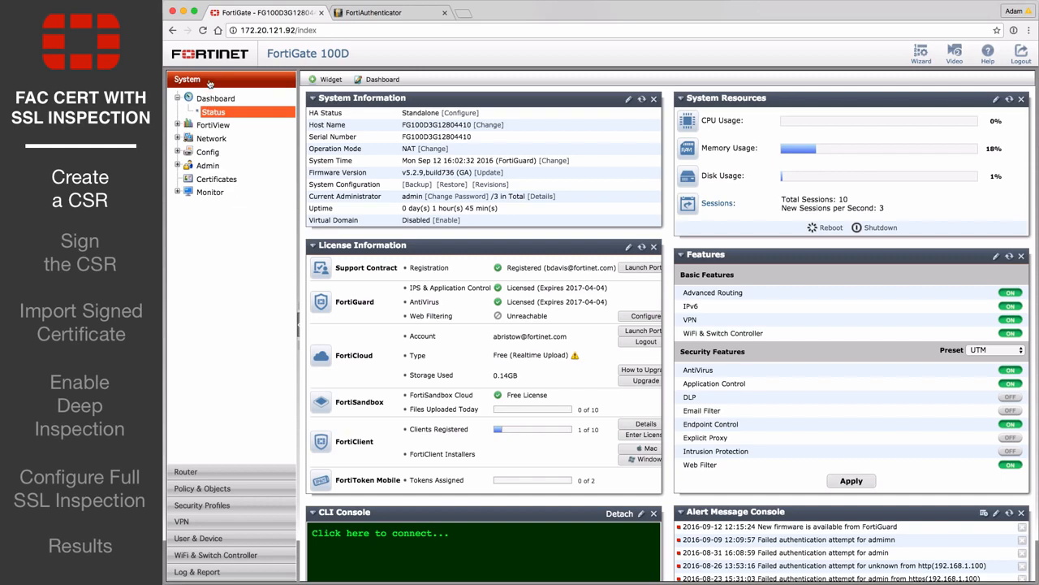
# Step: Bring up a blank certificate signing request form from the device certificate list
pyautogui.click(216, 179)
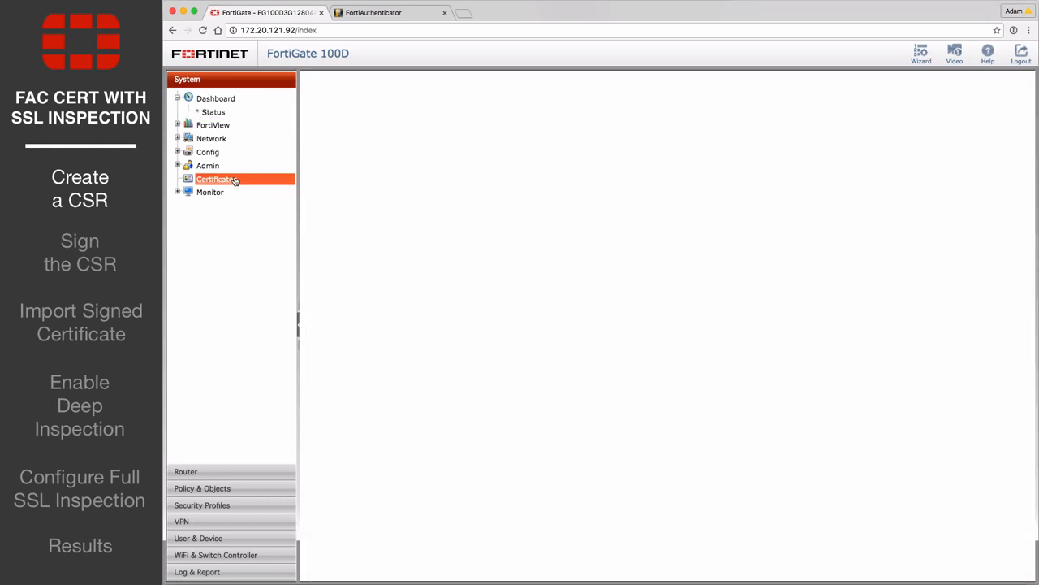
pyautogui.click(216, 178)
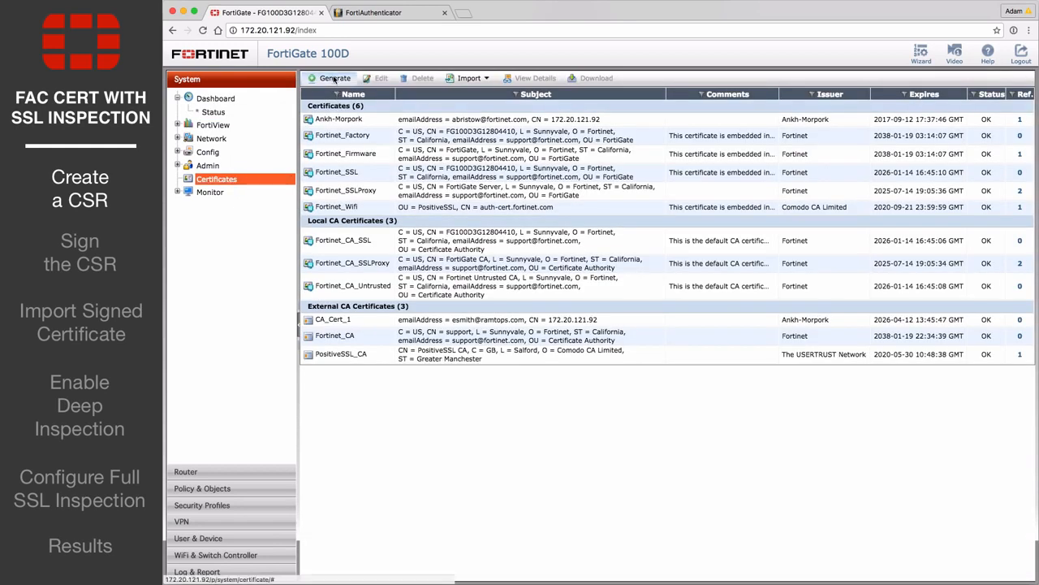
pyautogui.click(335, 78)
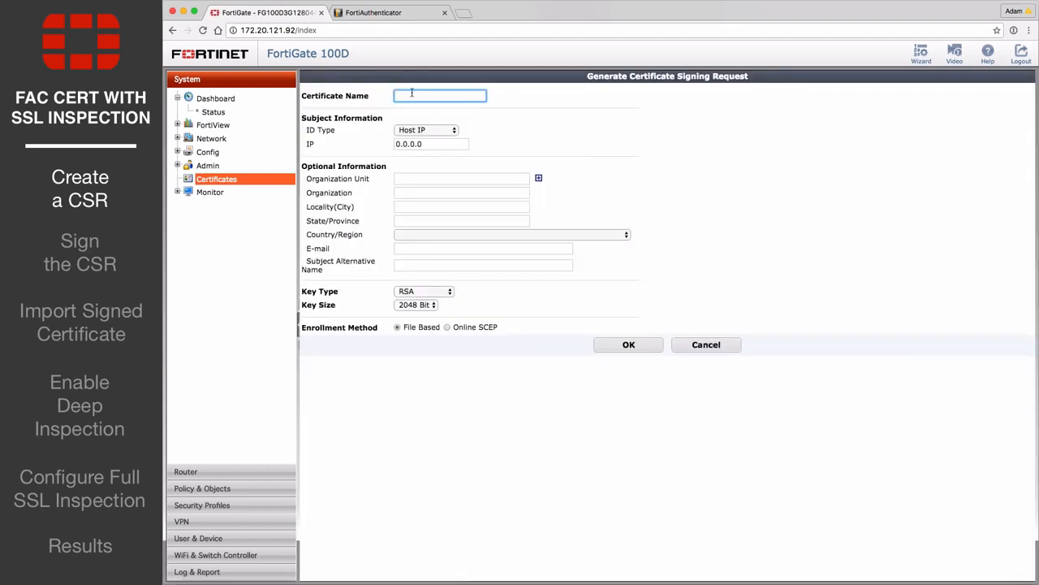
# Step: Submit a signing request named Ramtops for host IP 172.20.121.92, leaving it listed as Pending
pyautogui.write('Ramtops')
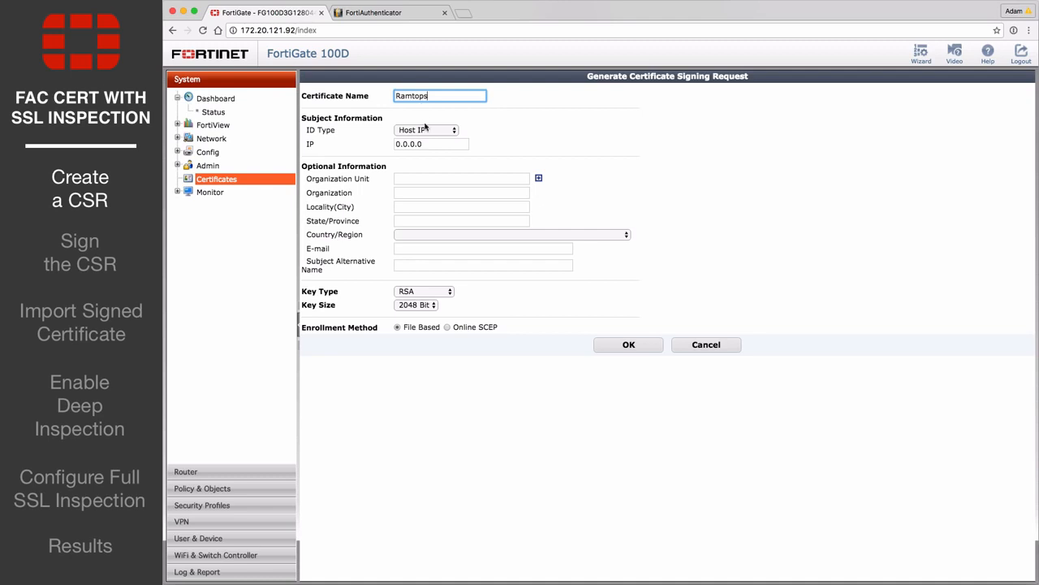
pyautogui.write('172.20.121.92')
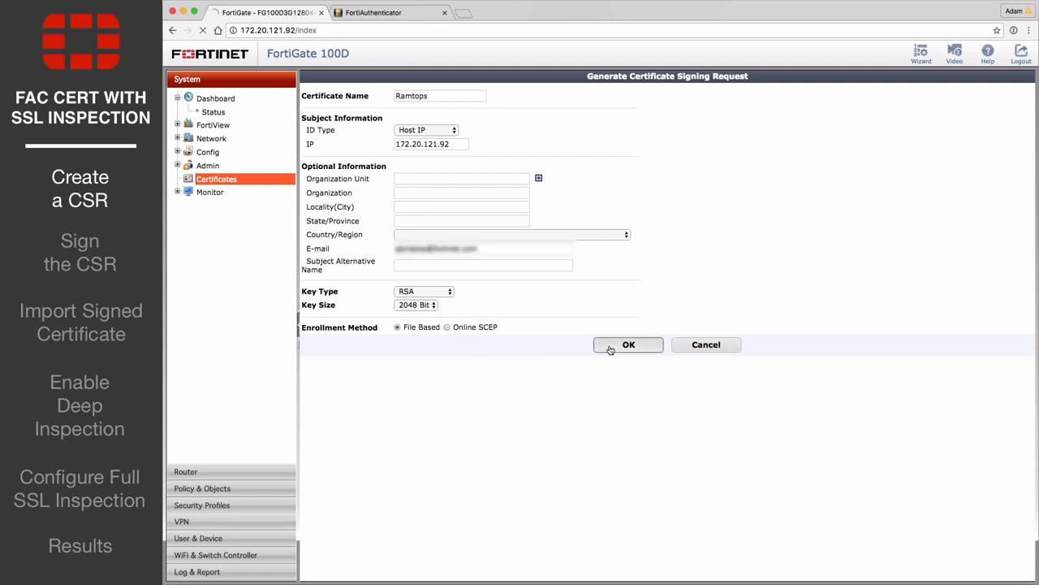
pyautogui.click(629, 344)
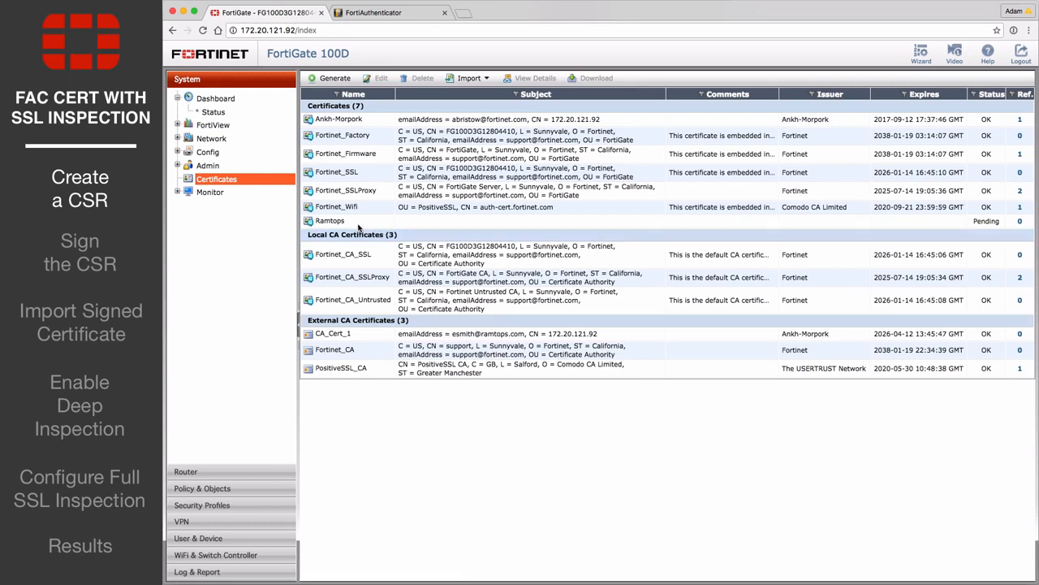
# Step: Download the pending Ramtops request as Ramtops.csr and switch to the FortiAuthenticator console
pyautogui.click(330, 221)
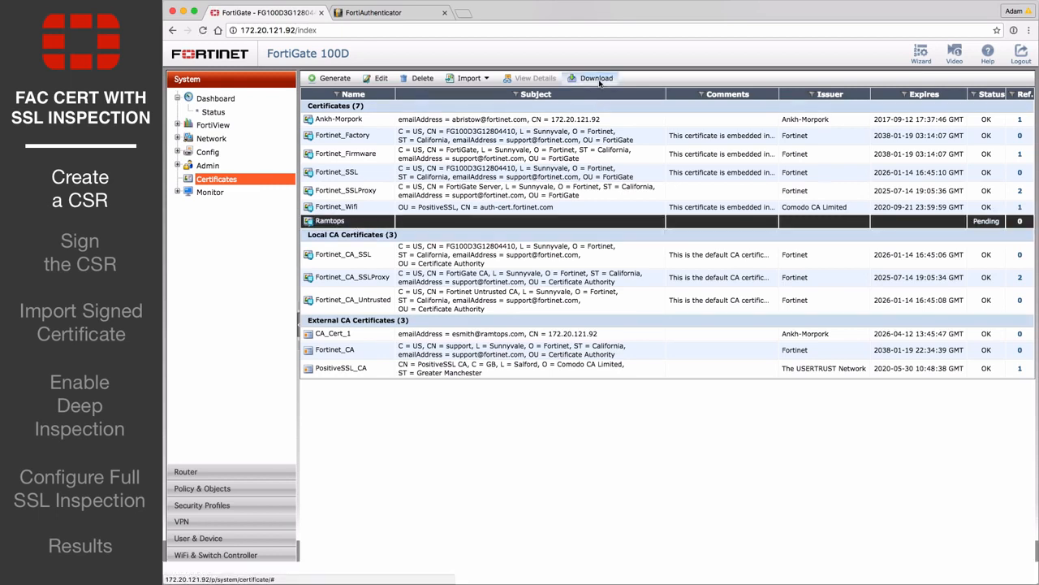
pyautogui.click(596, 78)
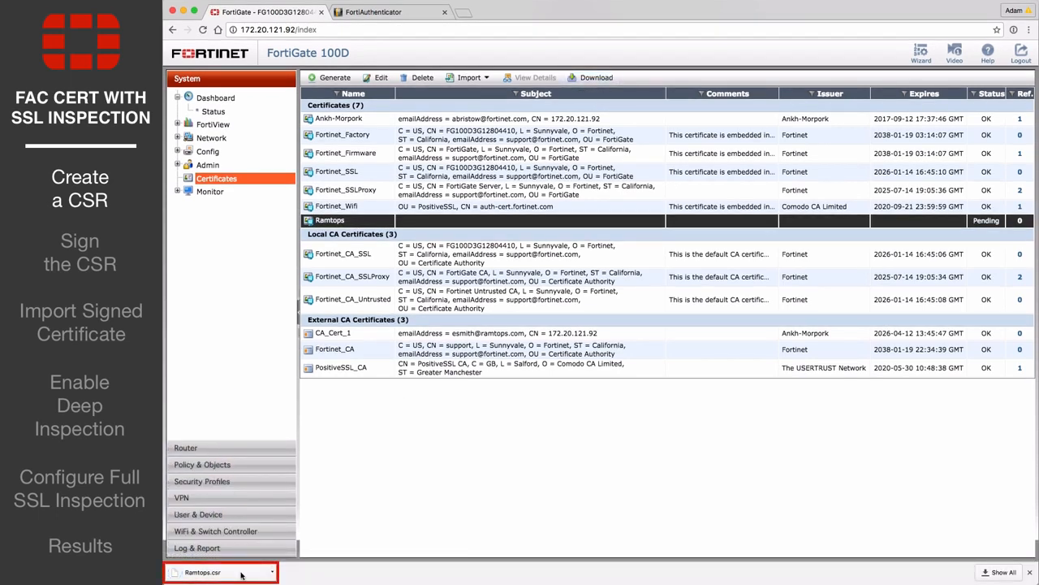
pyautogui.click(373, 13)
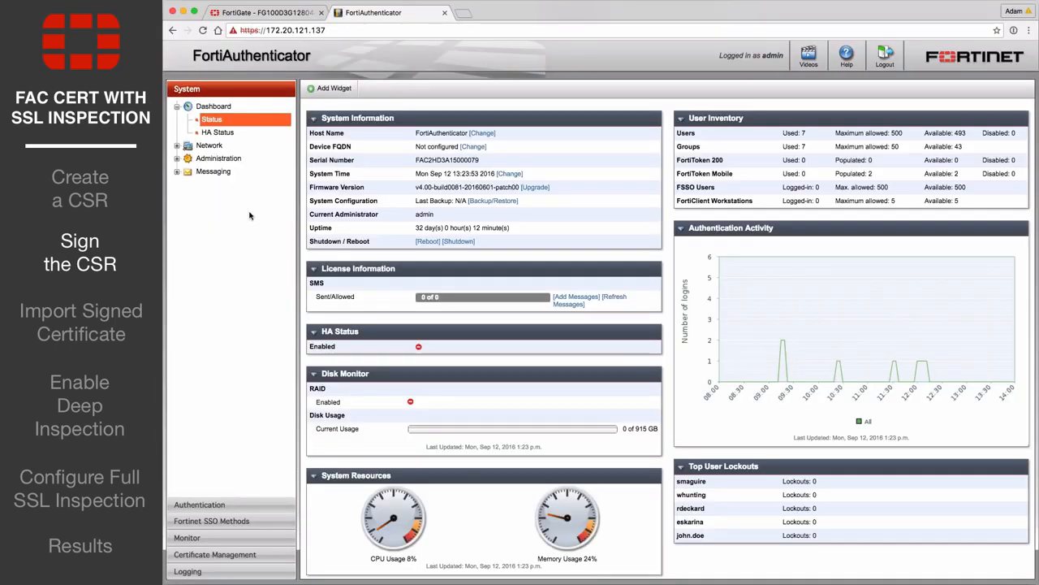
# Step: Show the Local CAs list under Certificate Management, with the Ankh-Morpork root CA
pyautogui.click(215, 517)
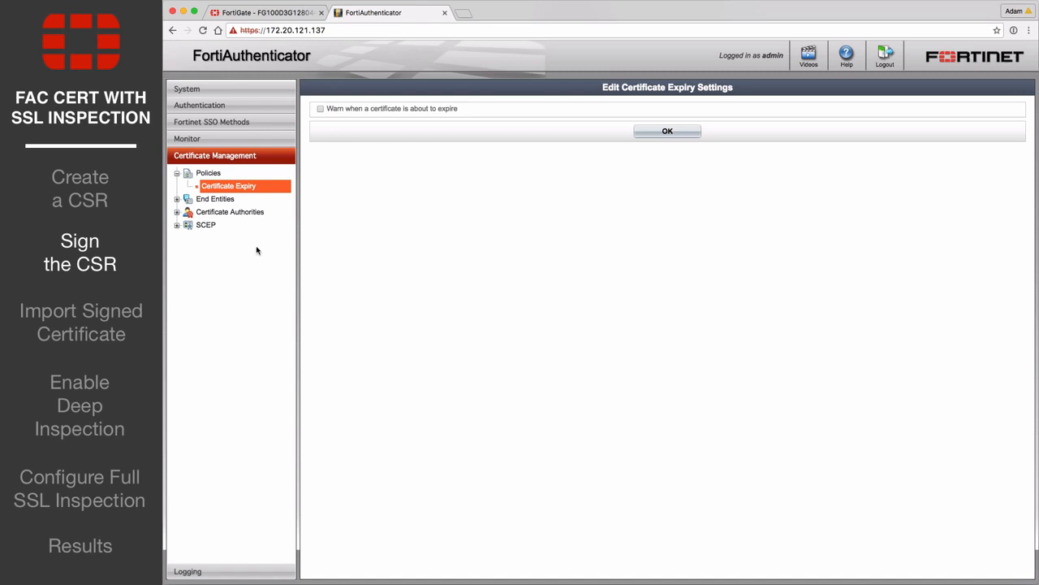
pyautogui.click(177, 212)
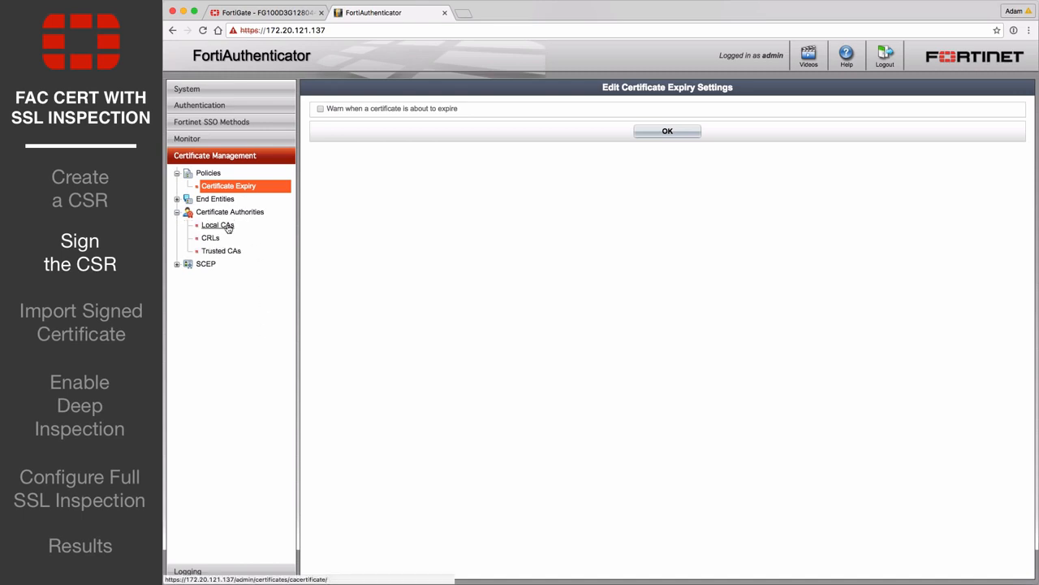
pyautogui.click(218, 224)
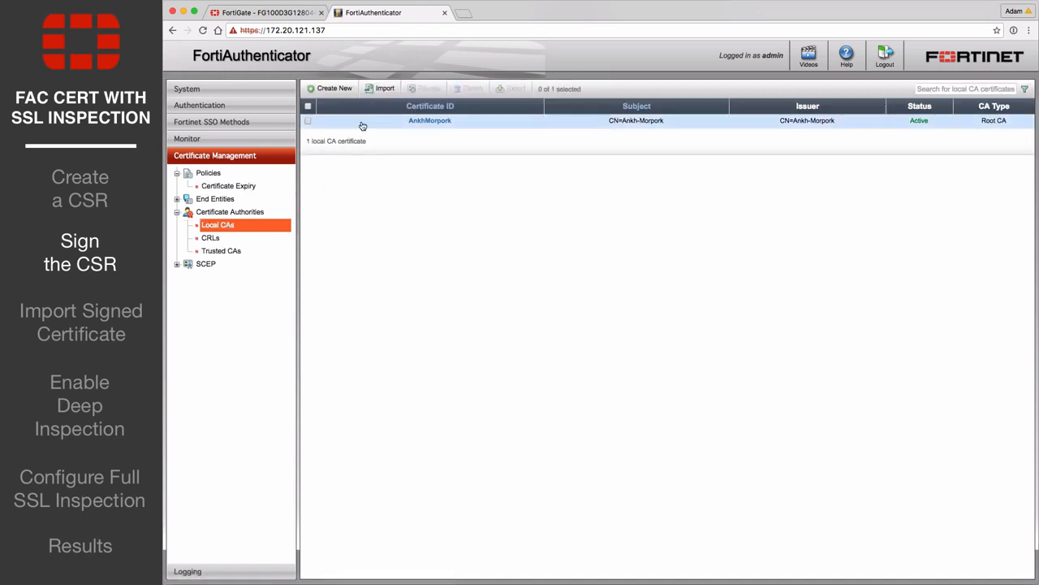
# Step: Fill the CSR-to-sign form with ID Ramtops, file Ramtops.csr and SHA-256 hashing
pyautogui.click(383, 88)
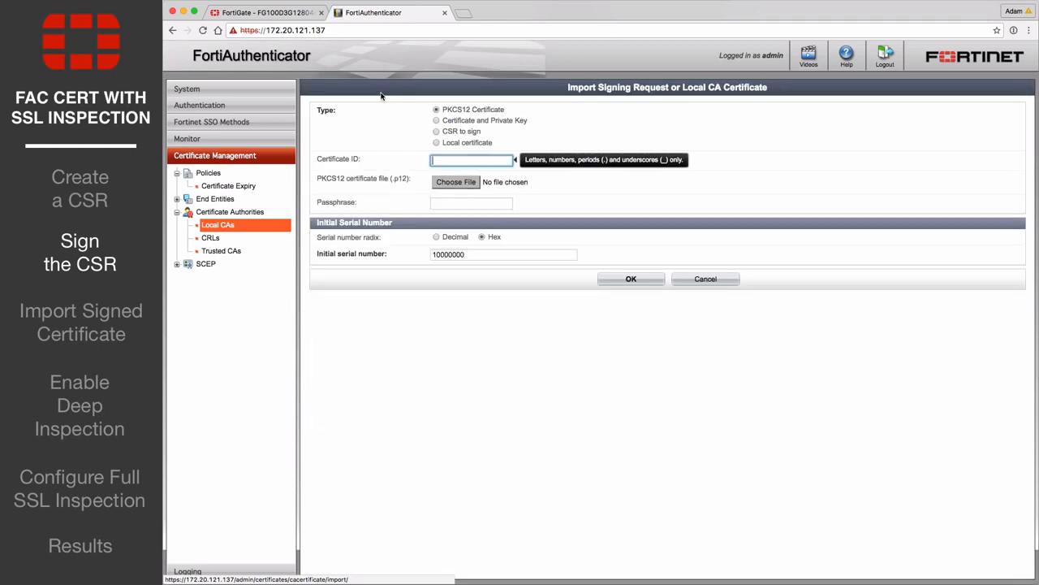
pyautogui.click(437, 130)
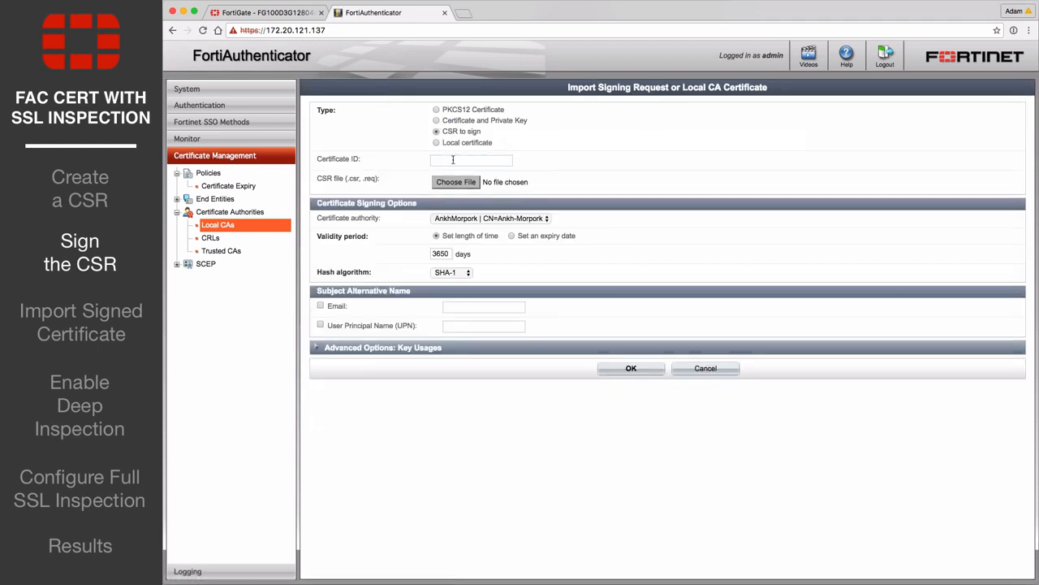
pyautogui.write('Ramtops')
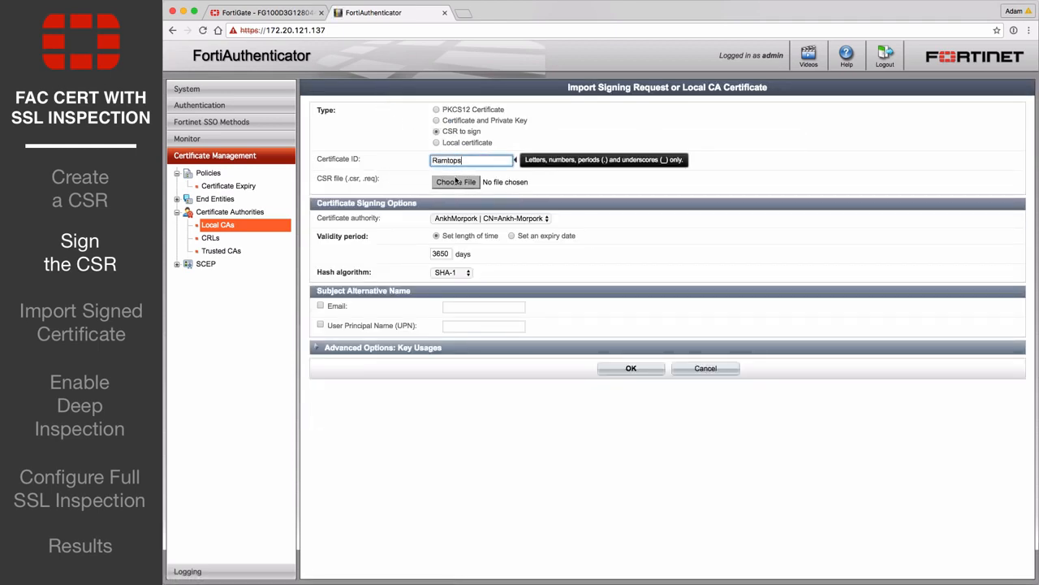
pyautogui.click(455, 182)
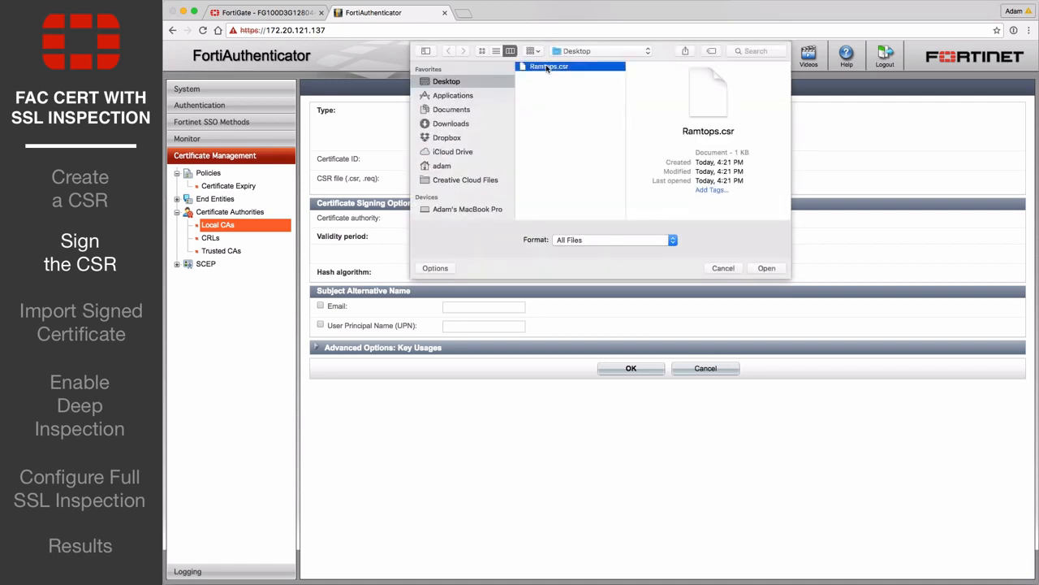
pyautogui.click(766, 268)
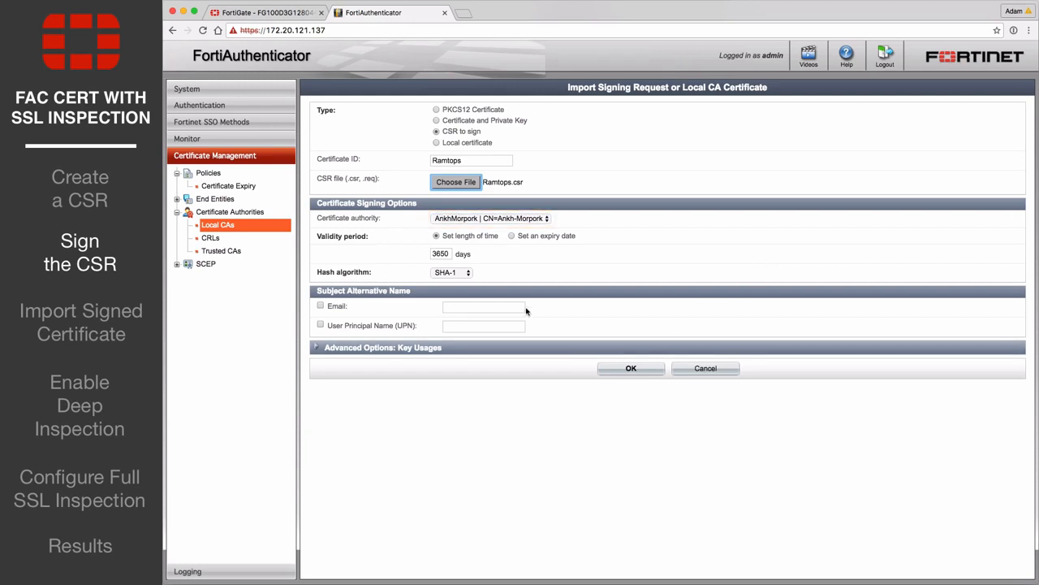
pyautogui.click(451, 273)
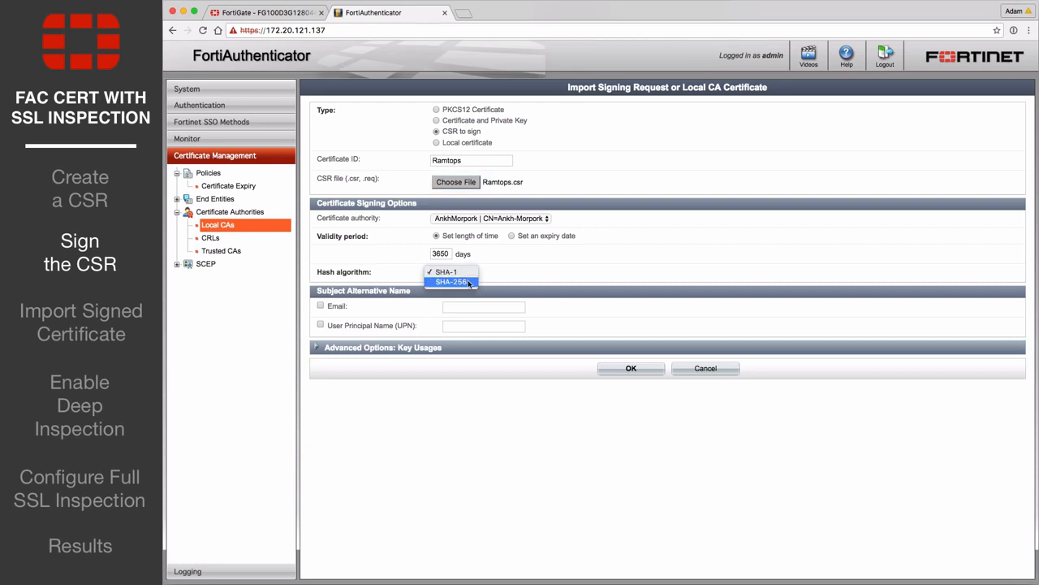
pyautogui.click(451, 283)
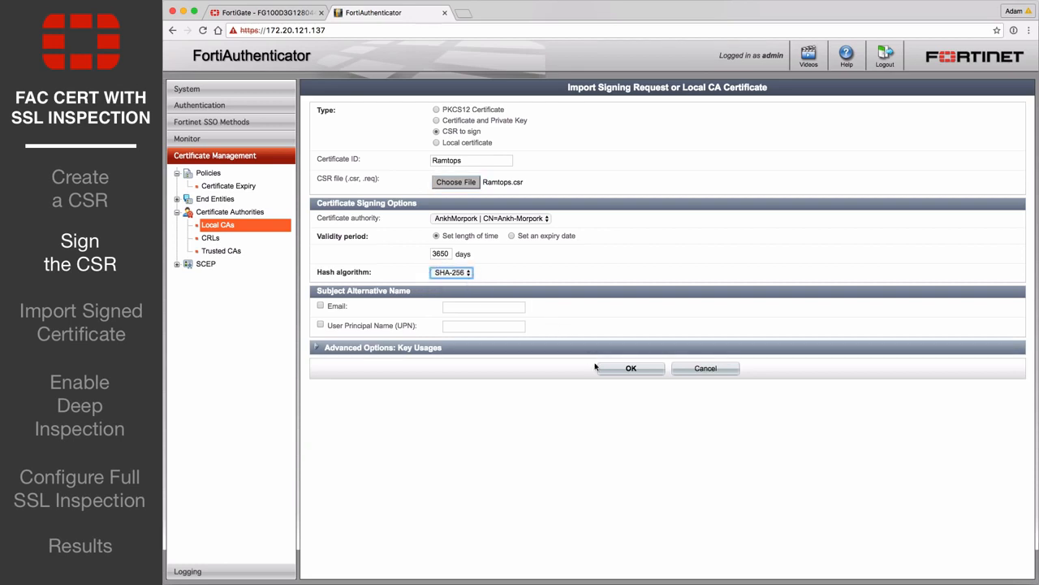
# Step: Sign Ramtops with the Ankh-Morpork CA, export it as Ramtops.crt and return to FortiGate
pyautogui.click(630, 367)
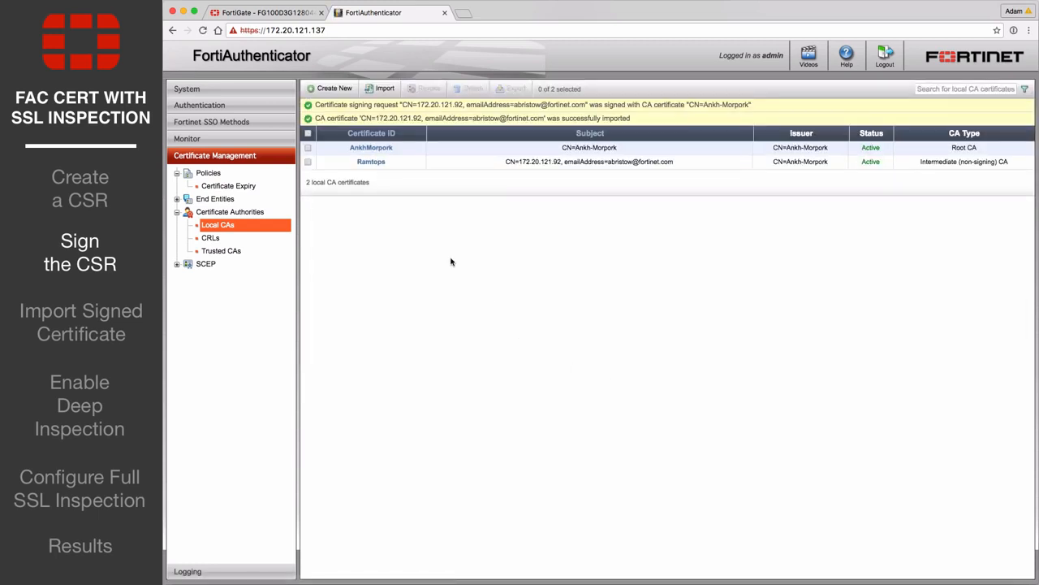
pyautogui.moveTo(402, 175)
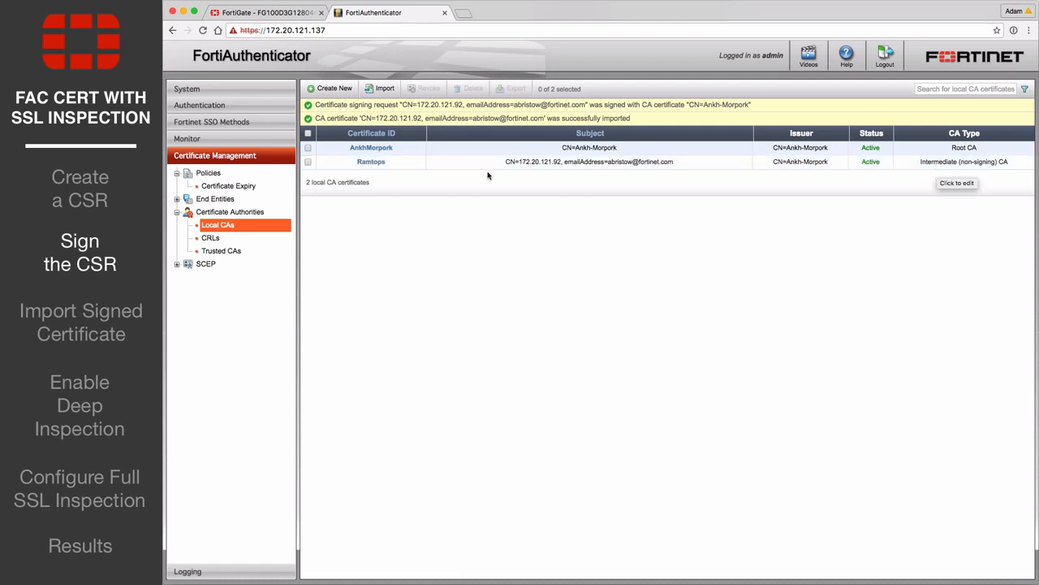
pyautogui.click(308, 162)
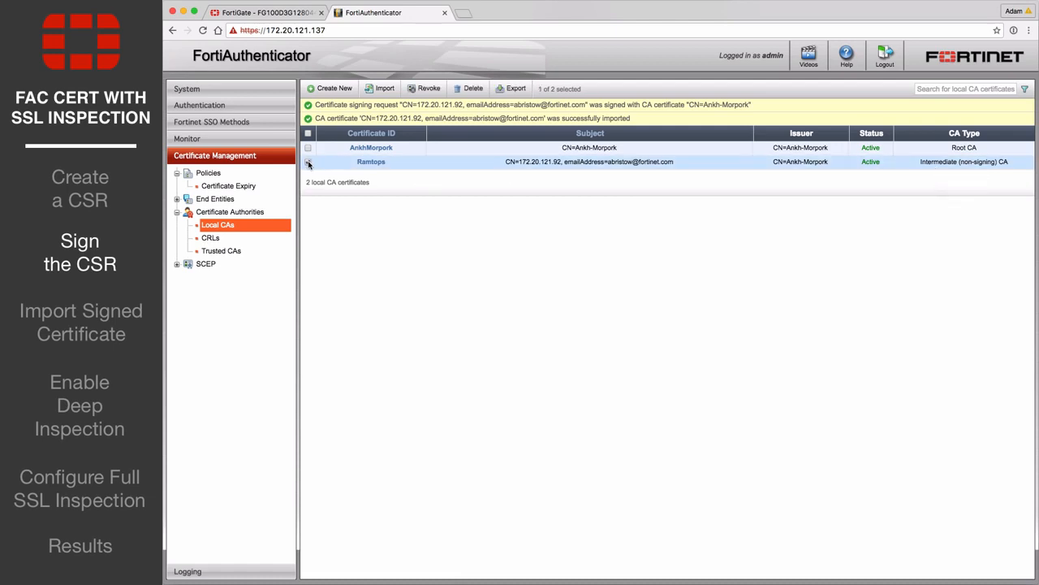
pyautogui.click(516, 88)
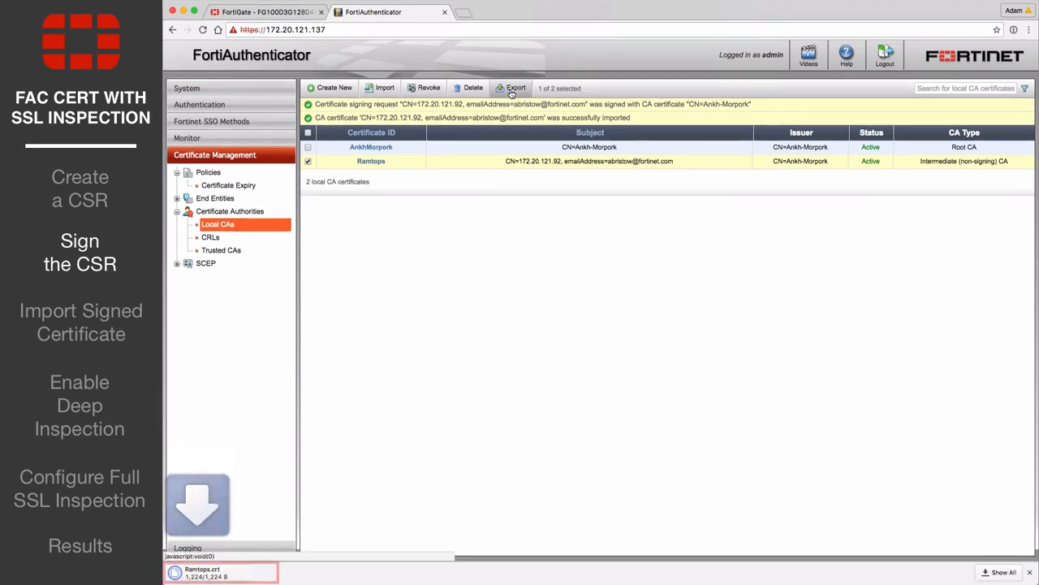
pyautogui.click(516, 87)
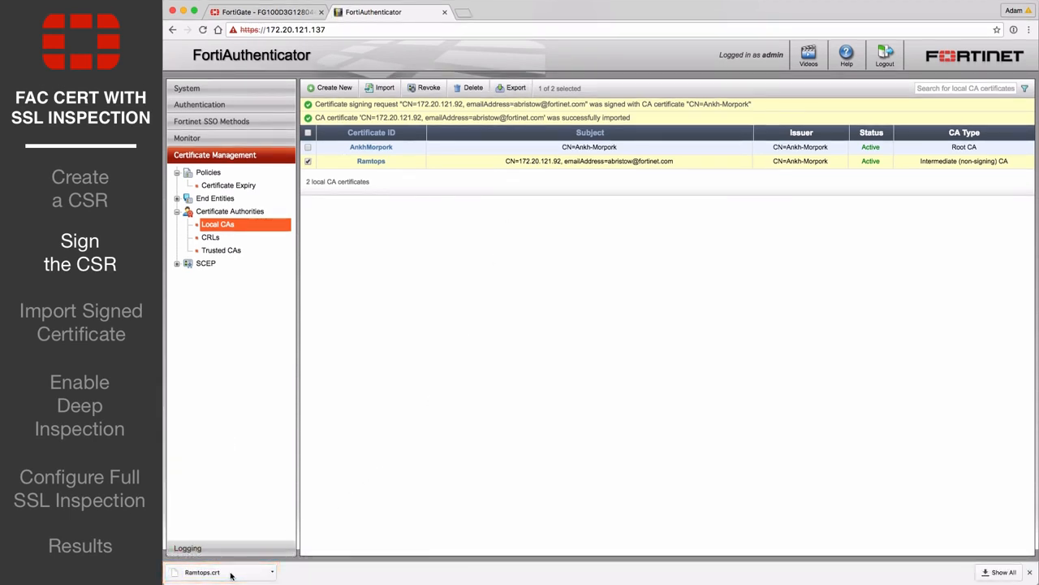
pyautogui.click(266, 11)
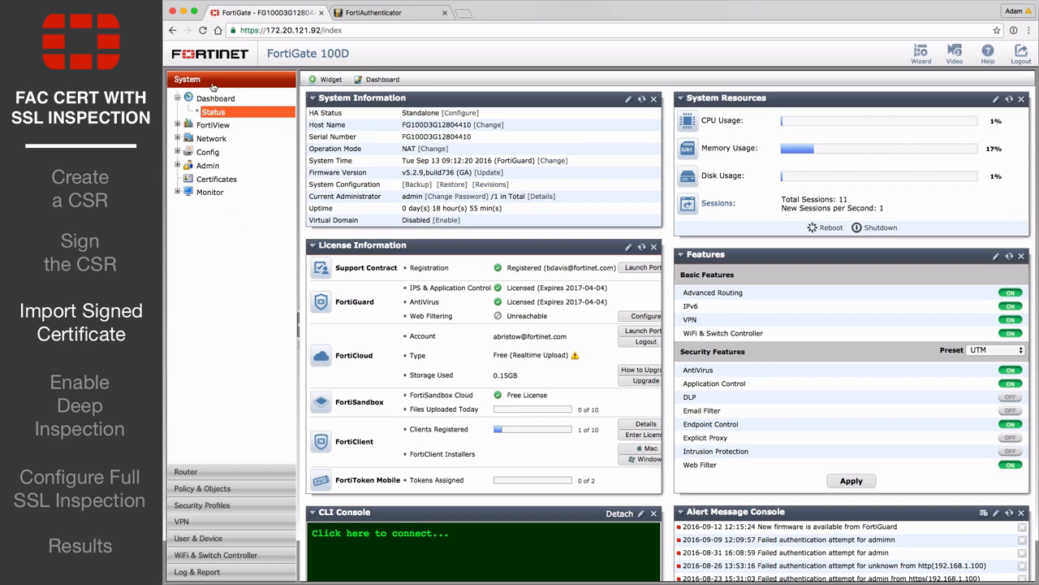
# Step: Import Ramtops.crt as a local certificate so Ramtops shows status OK
pyautogui.click(216, 178)
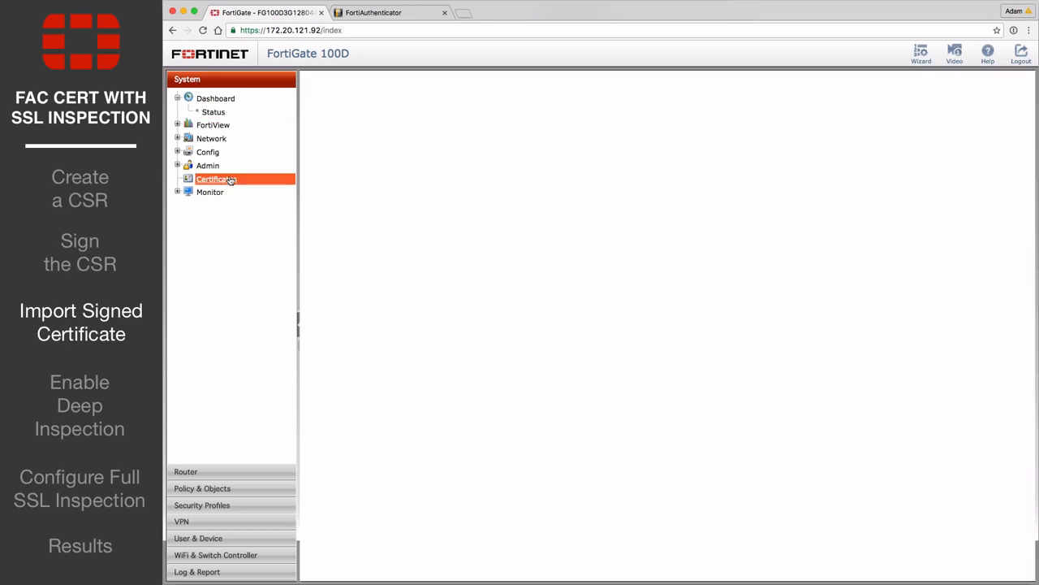
pyautogui.click(216, 179)
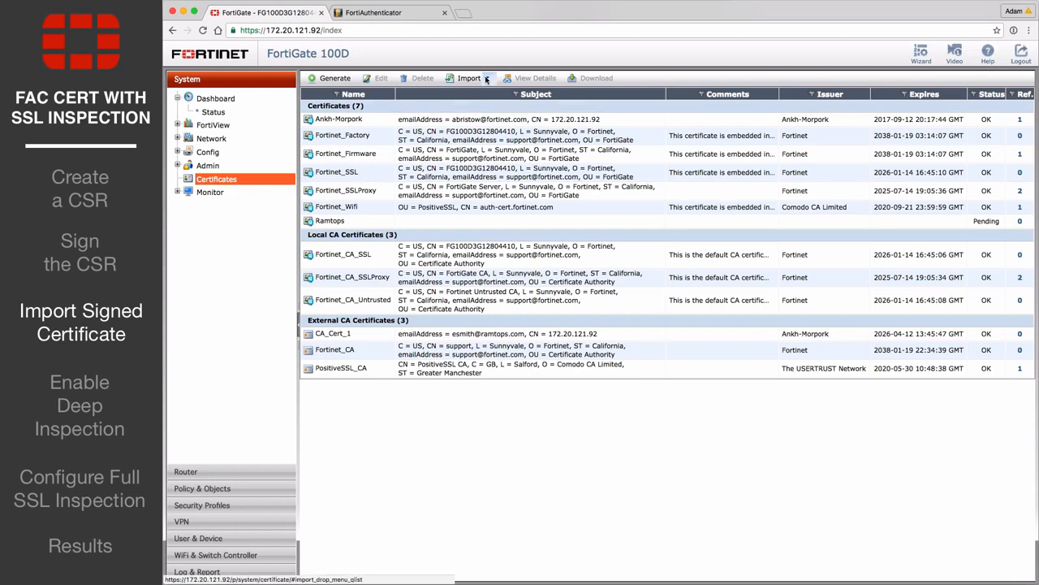
pyautogui.click(470, 78)
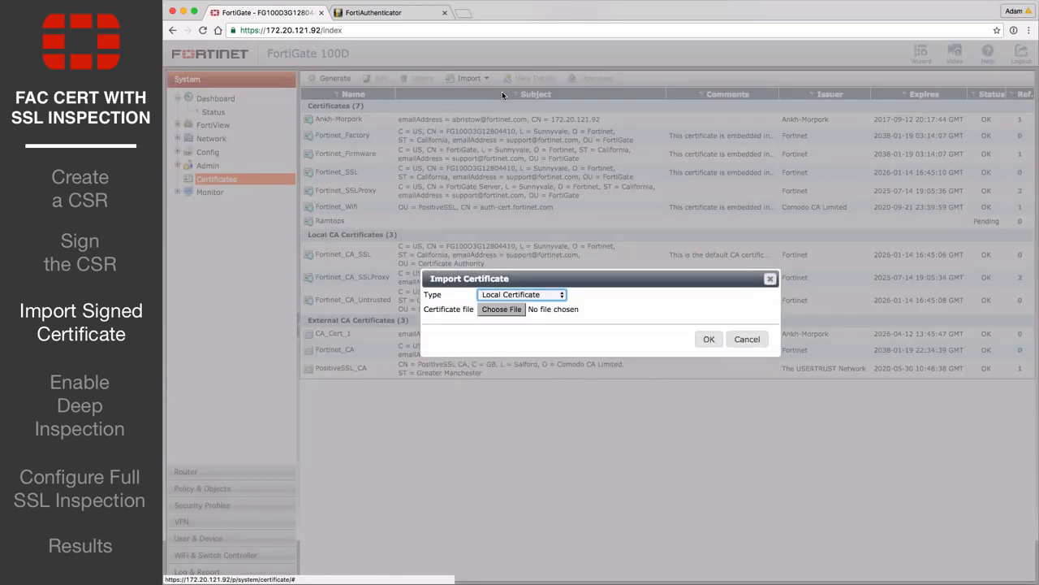
pyautogui.click(500, 308)
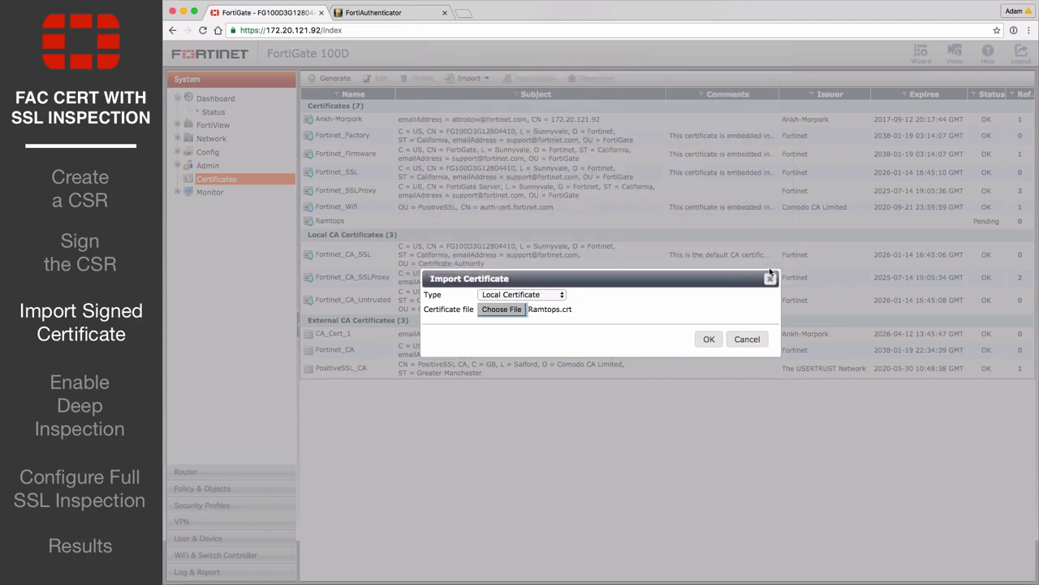
pyautogui.click(708, 339)
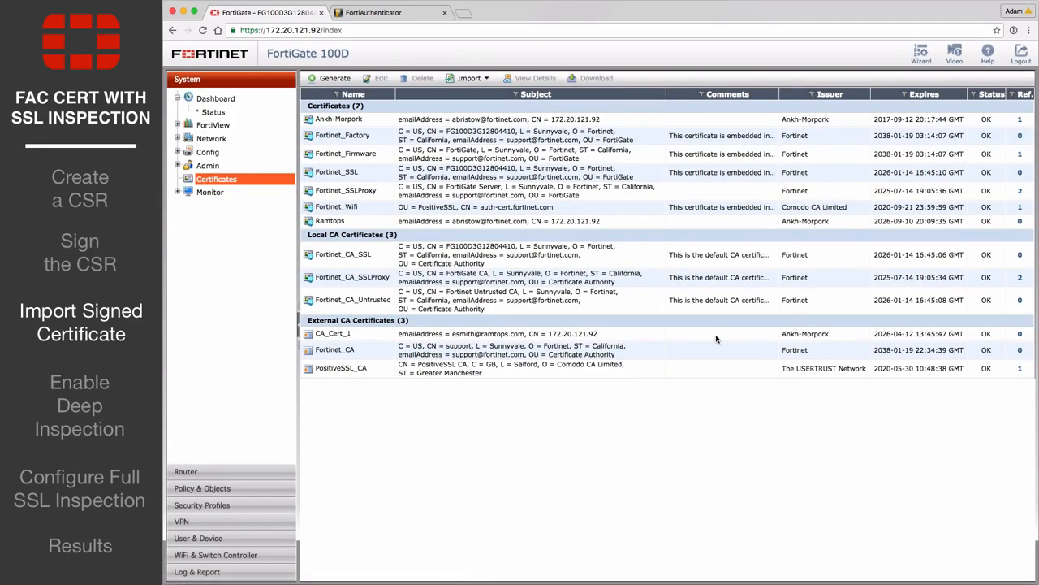
# Step: Expand the Security Profiles section in the left navigation
pyautogui.click(330, 221)
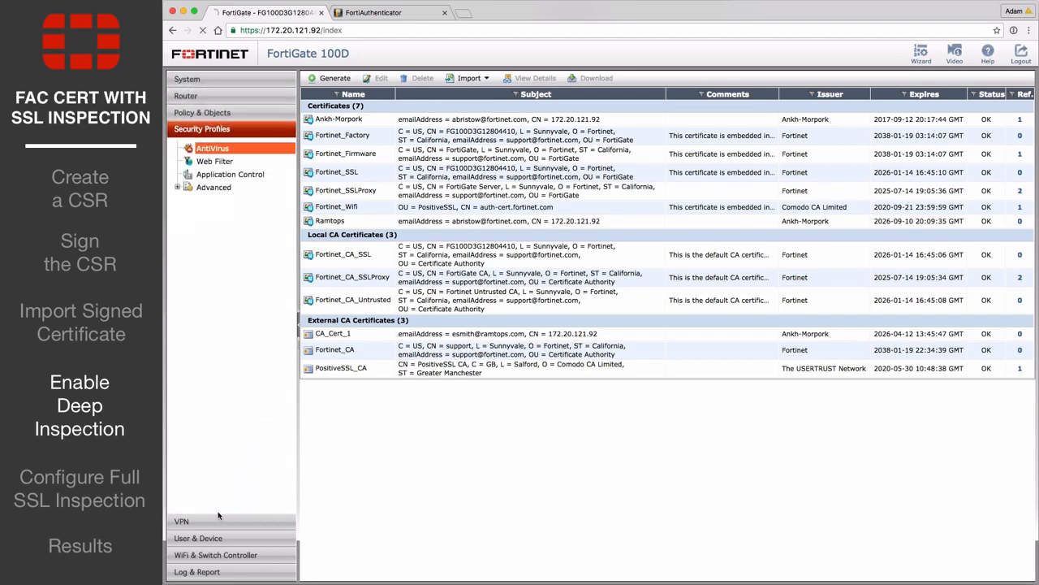
# Step: Enable deep inspection of cloud applications in the default application sensor, then show the IPv4 policy list
pyautogui.click(211, 147)
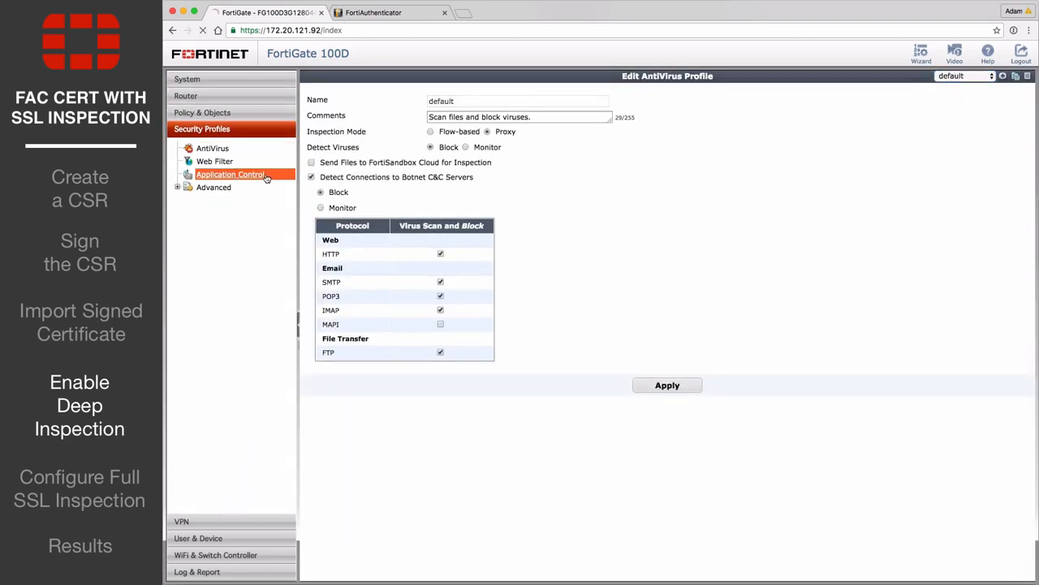
pyautogui.click(234, 174)
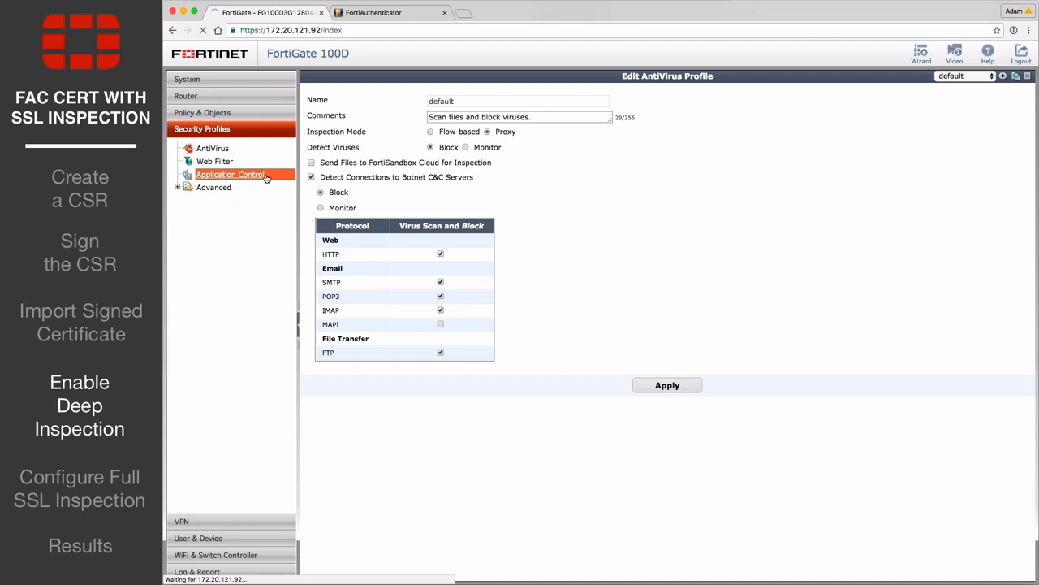
pyautogui.click(231, 173)
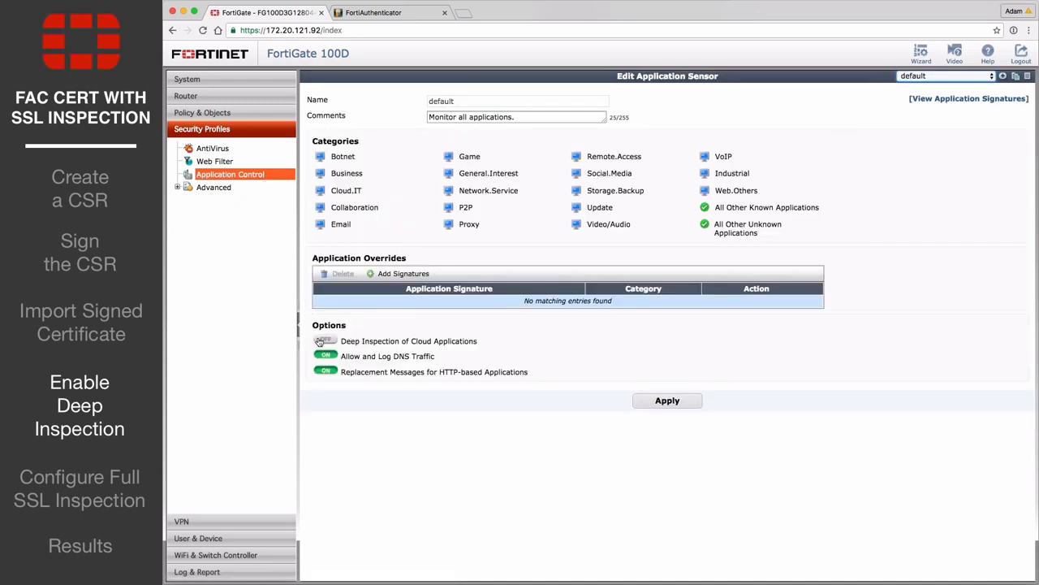
pyautogui.click(324, 341)
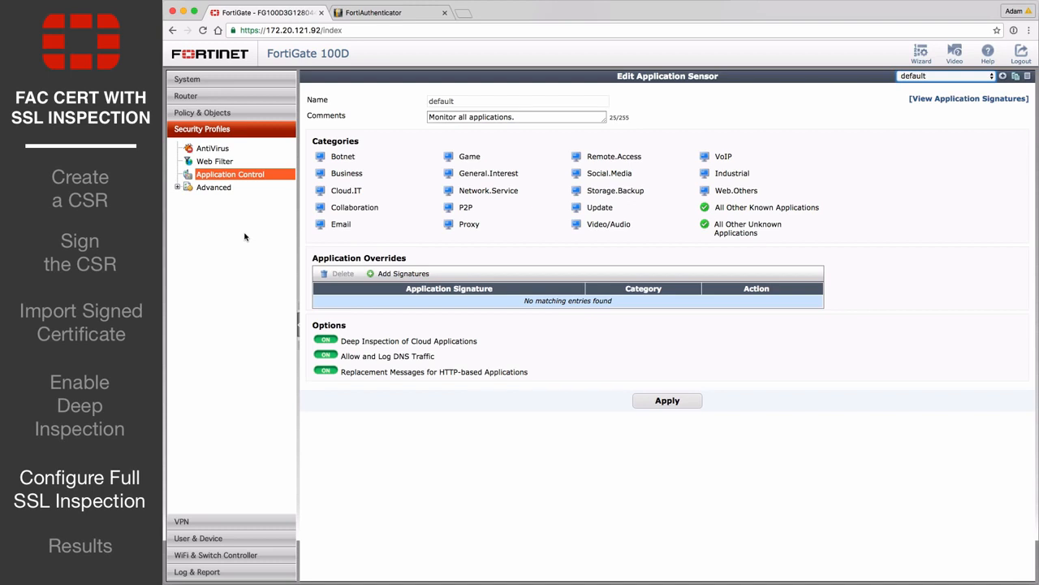
pyautogui.click(201, 112)
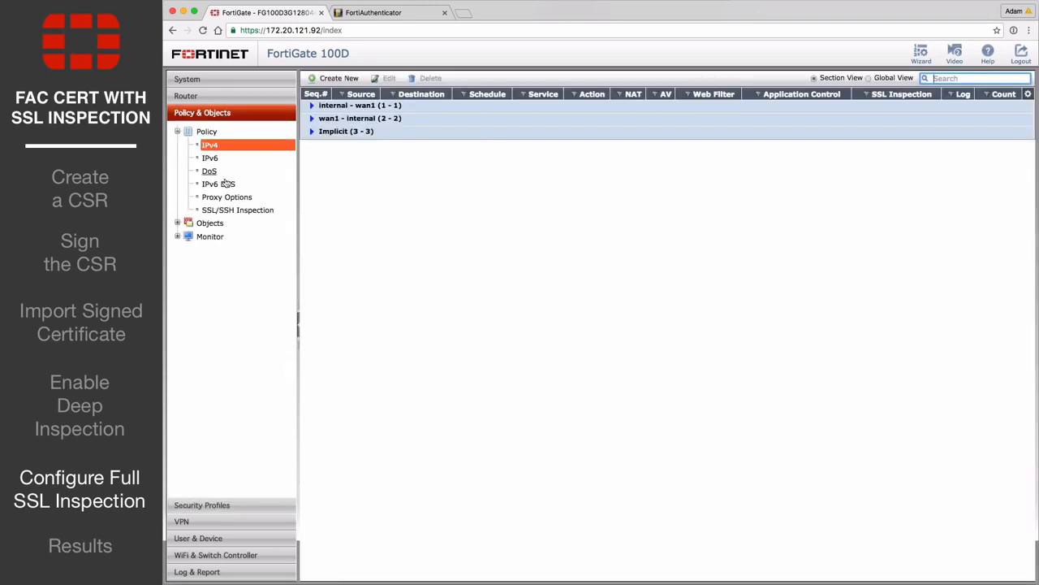
# Step: Save a new inspection profile ramtops using the Ramtops CA certificate with full SSL inspection
pyautogui.click(237, 210)
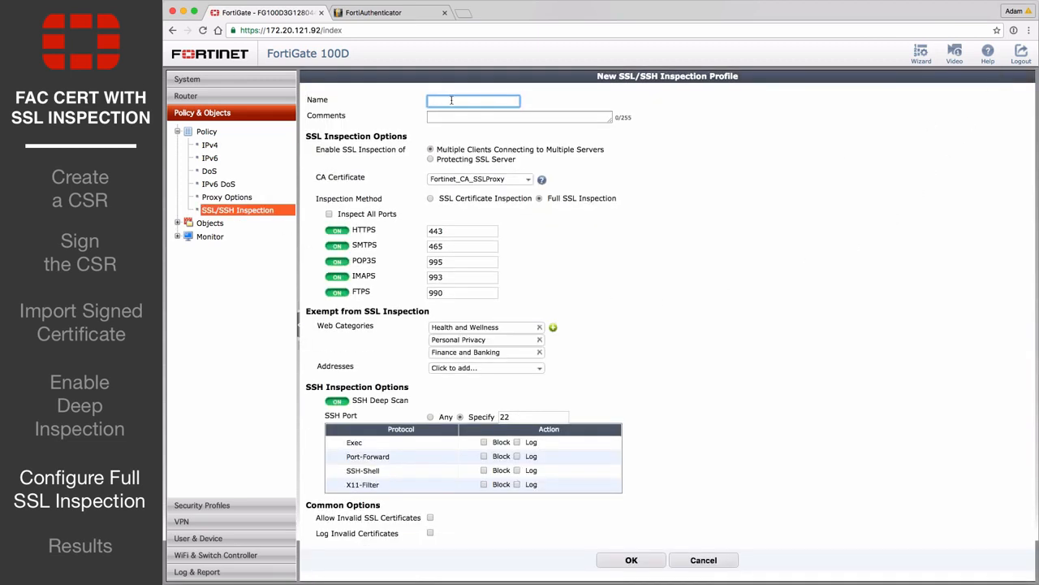
pyautogui.write('ramtops')
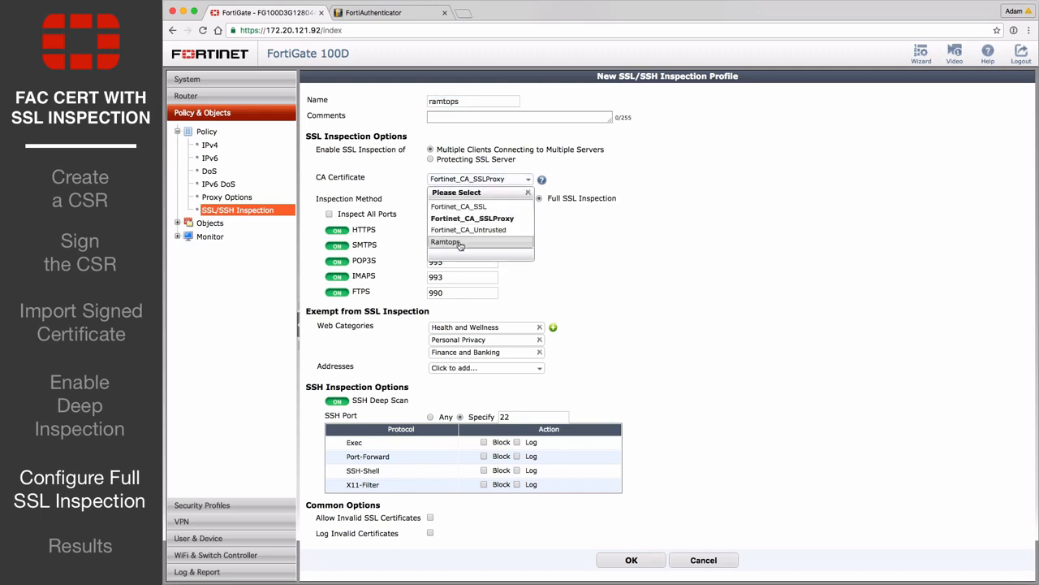
pyautogui.click(445, 242)
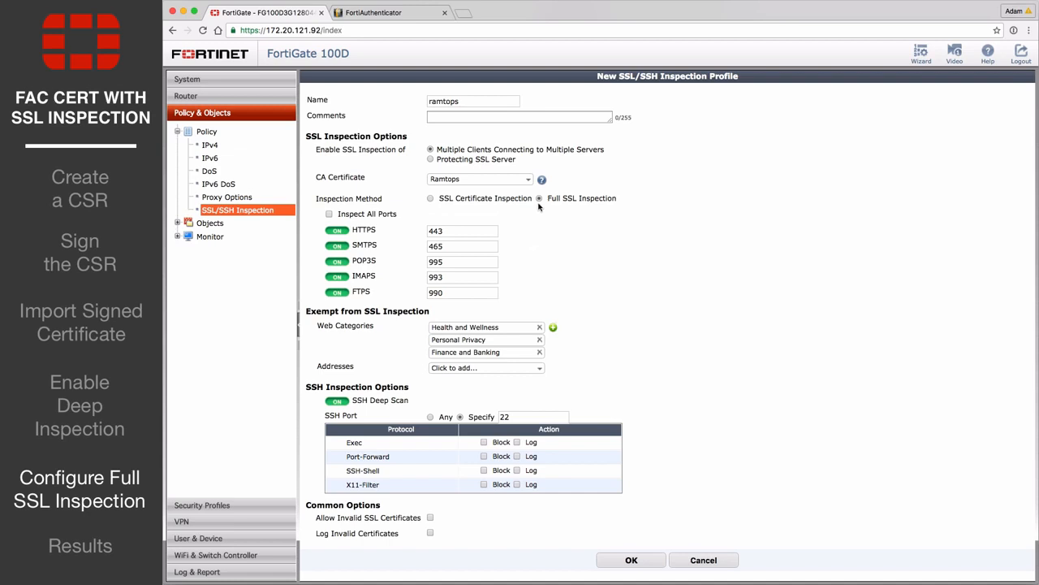
pyautogui.moveTo(611, 206)
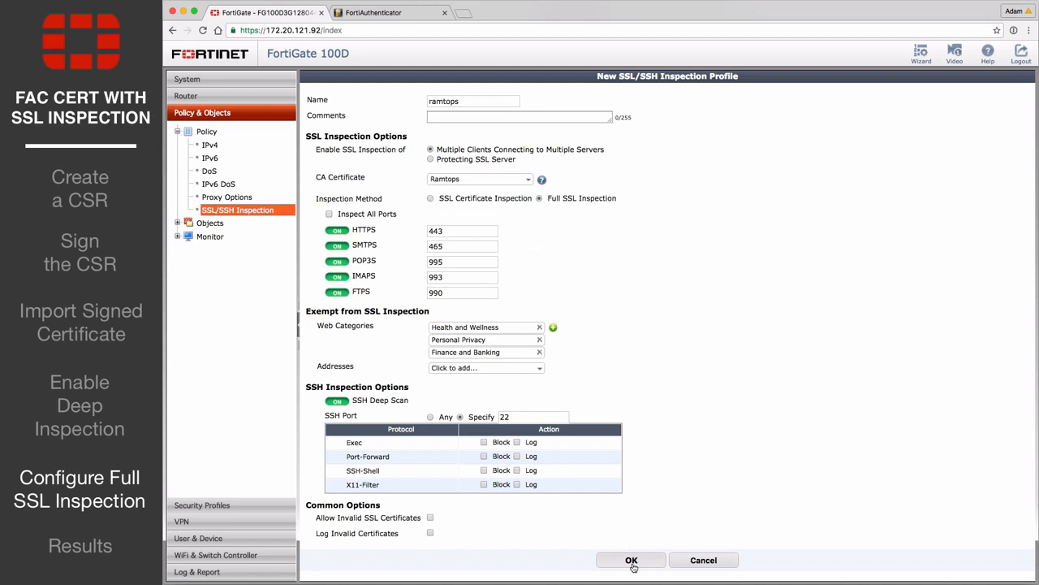
pyautogui.click(630, 561)
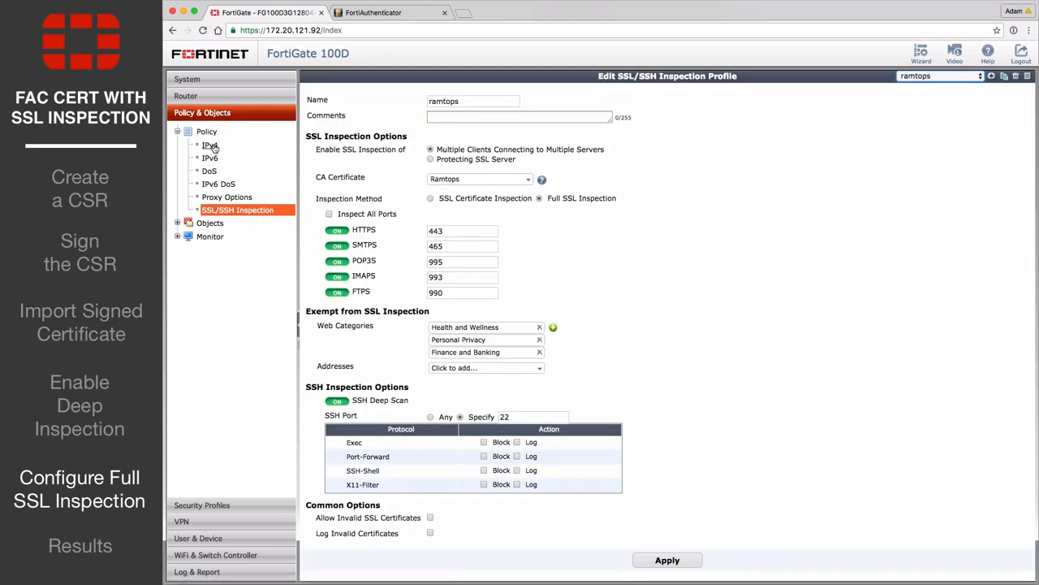
# Step: Set the internal-to-wan1 policy to use the ramtops SSL/SSH inspection profile with Application Control on, and save
pyautogui.click(211, 145)
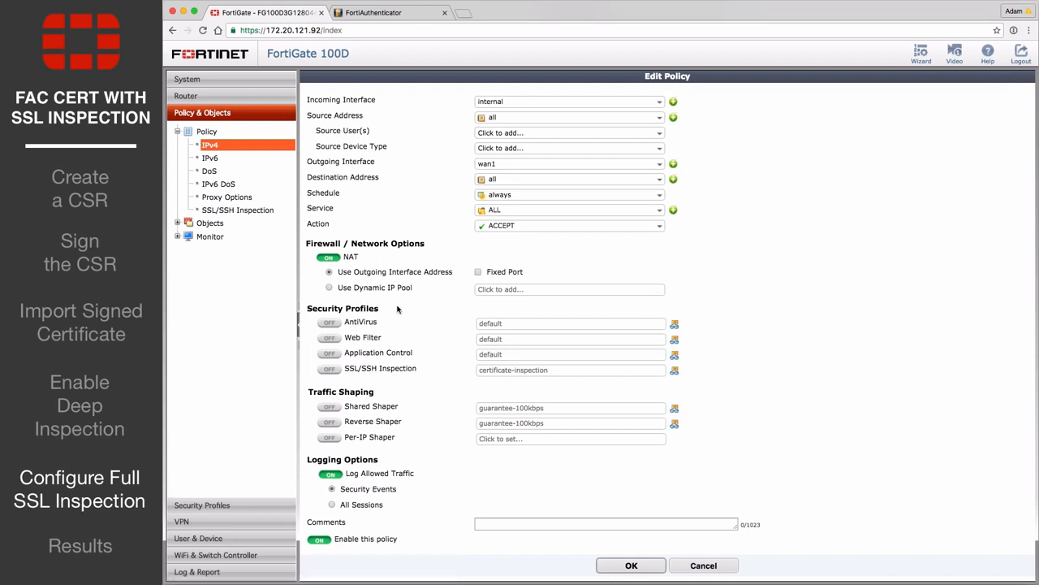
pyautogui.click(328, 371)
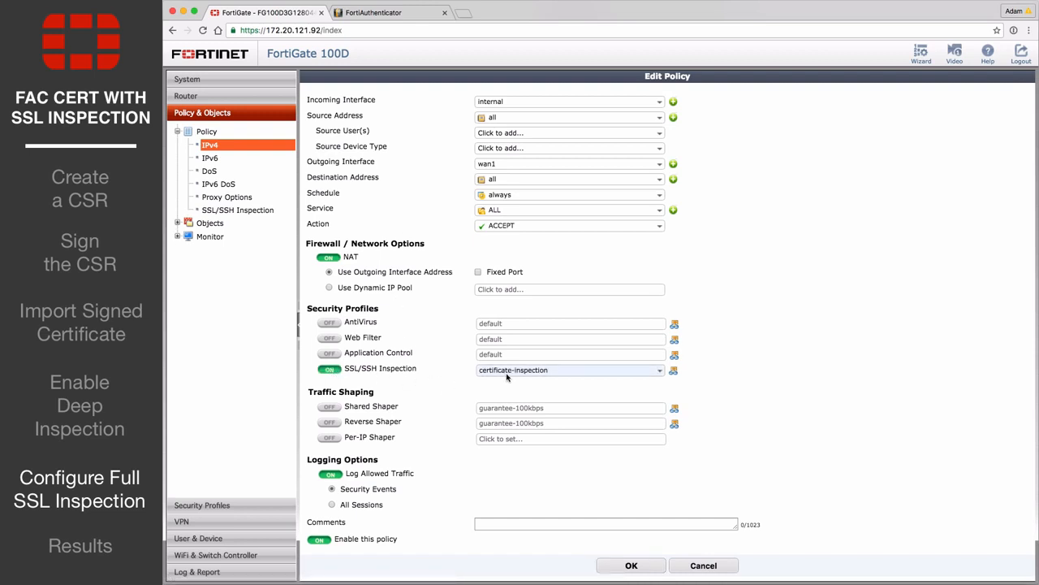
pyautogui.click(568, 370)
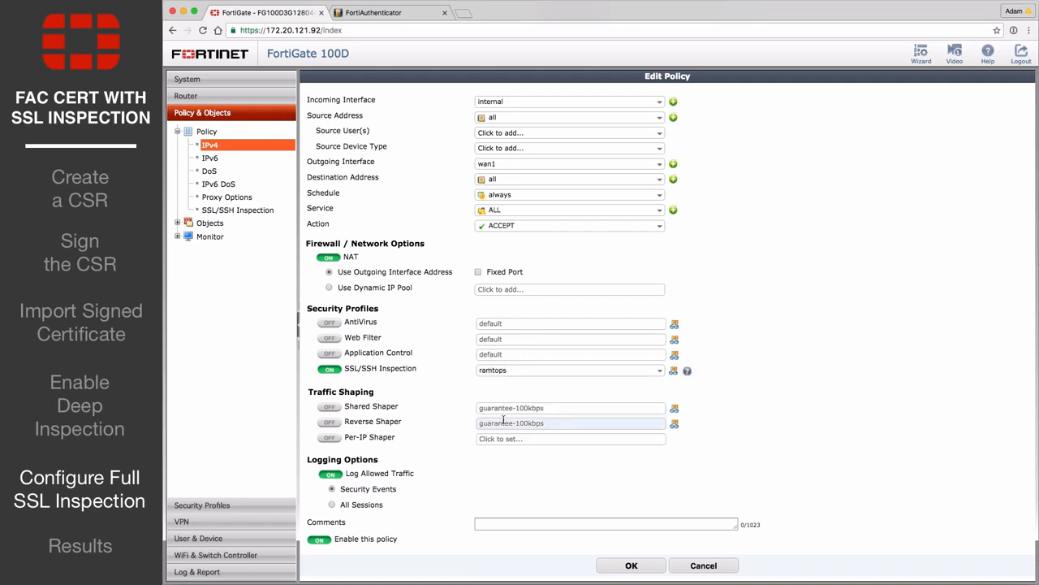
pyautogui.click(328, 352)
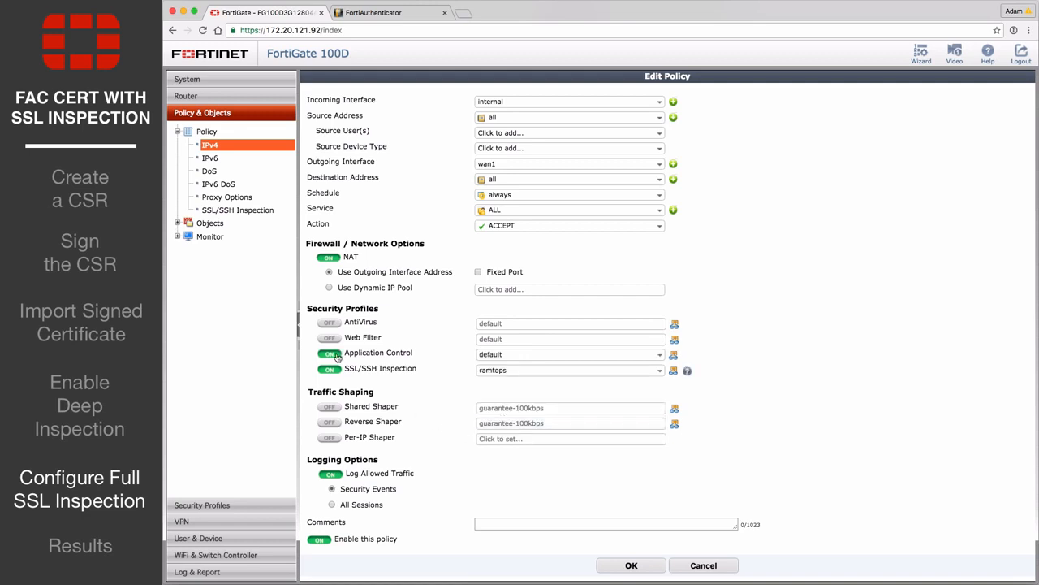
pyautogui.click(328, 353)
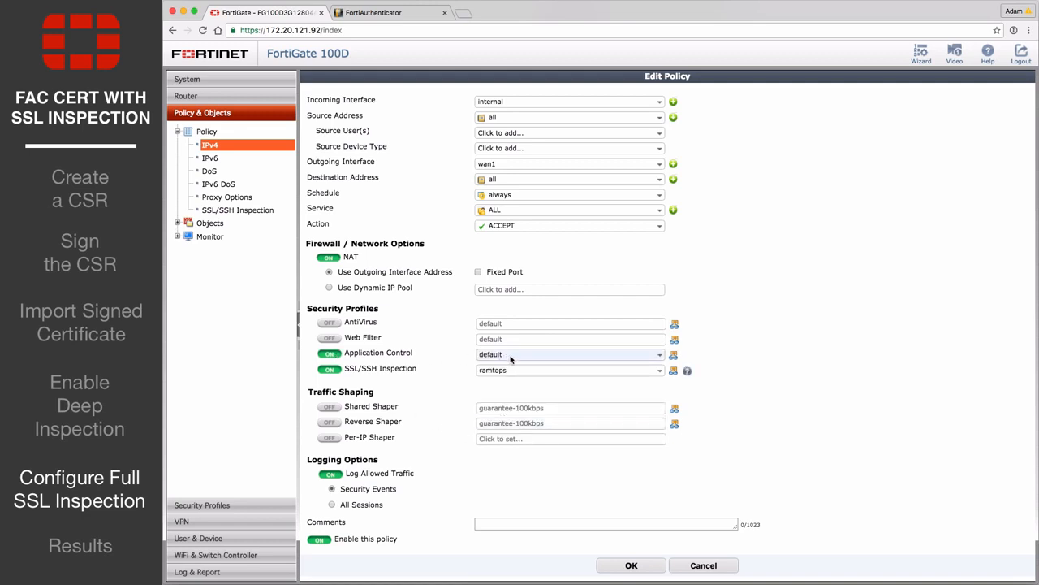
pyautogui.click(630, 565)
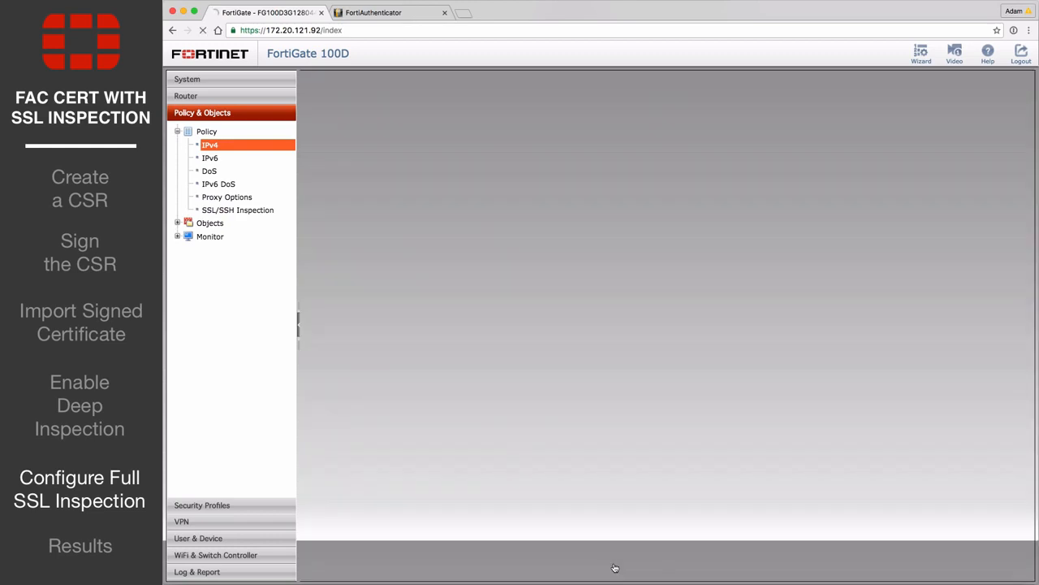
pyautogui.click(209, 145)
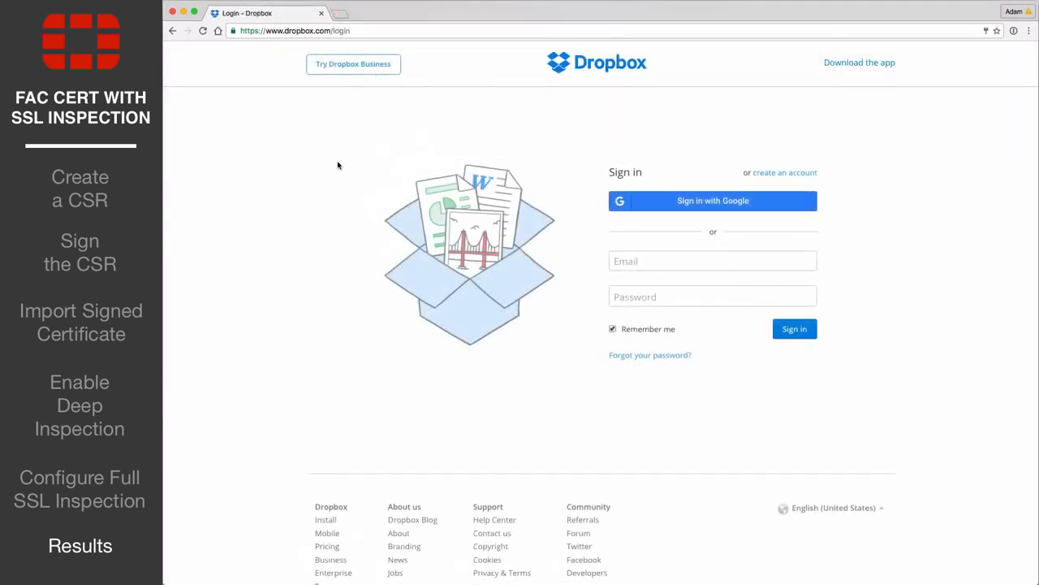
pyautogui.moveTo(231, 42)
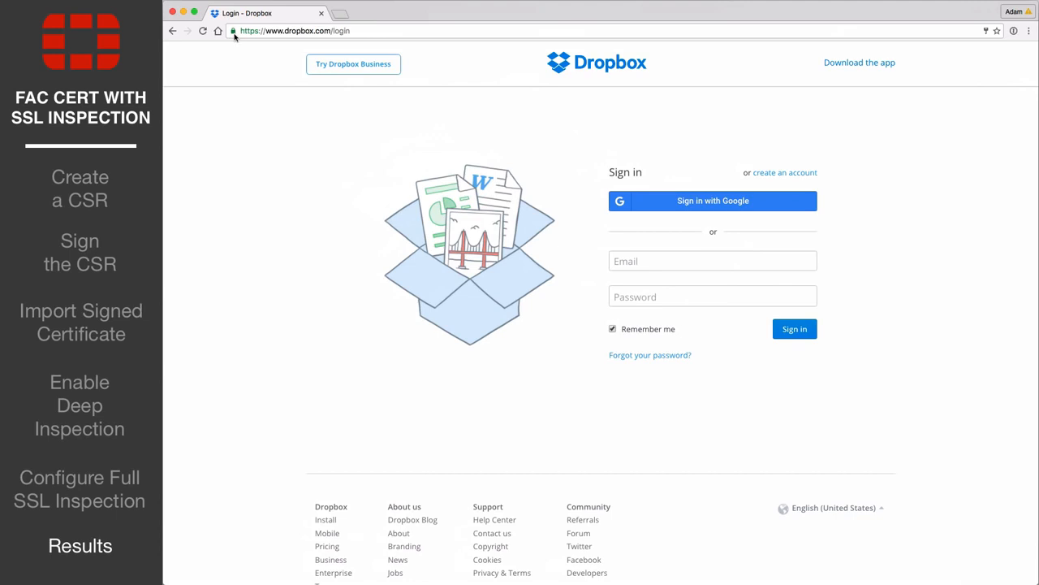
# Step: View the Dropbox certificate details from Developer Tools Security, showing issuer 172.20.121.92 under Ankh-Morpork
pyautogui.click(234, 31)
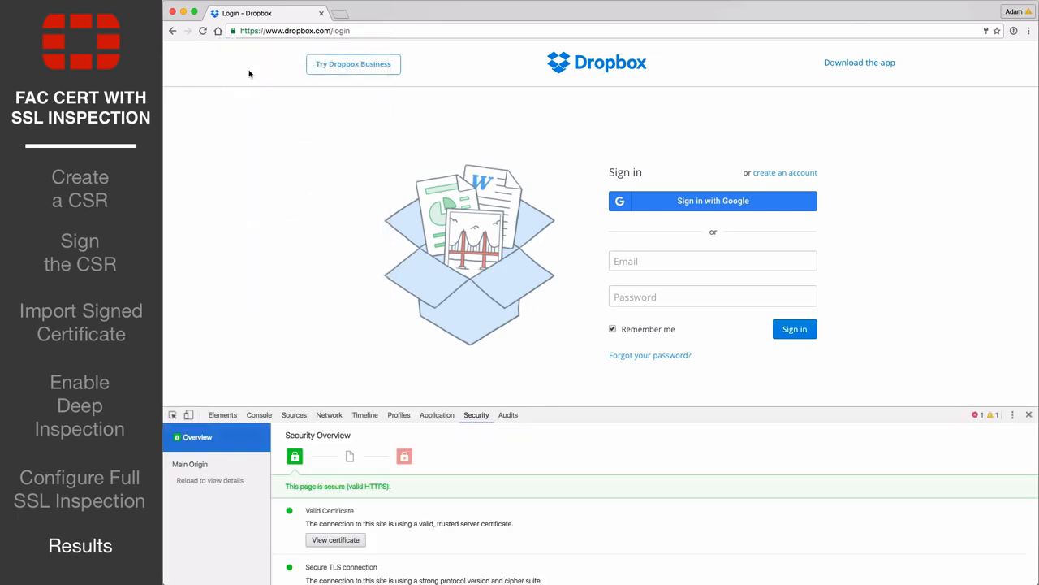
pyautogui.click(334, 540)
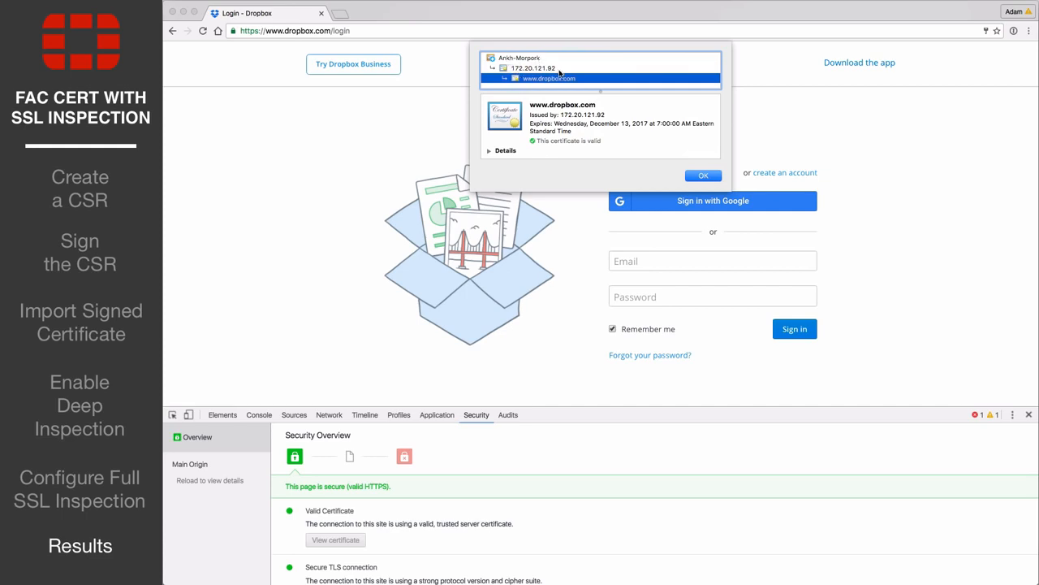
pyautogui.moveTo(491, 152)
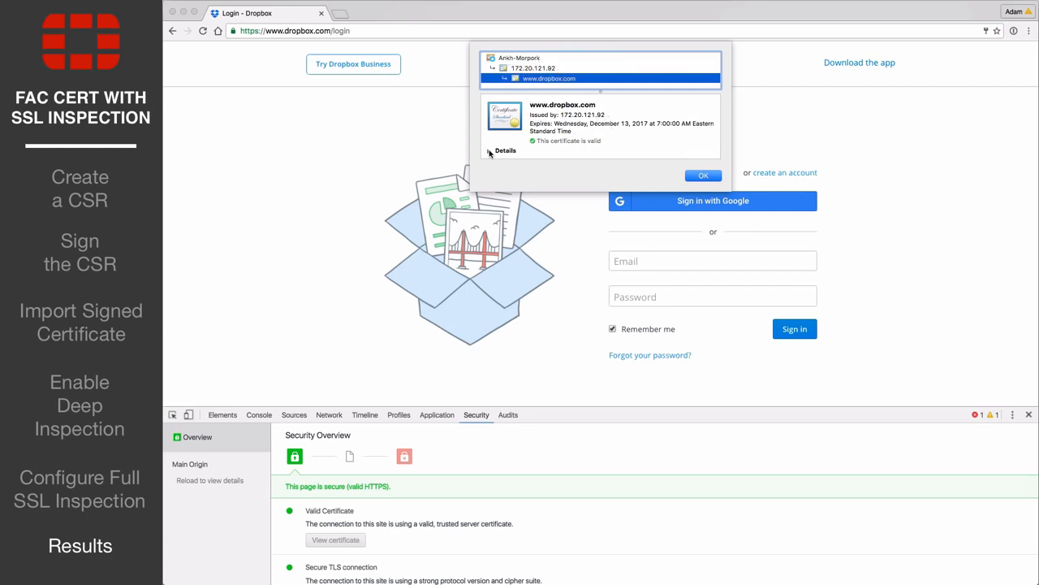
pyautogui.click(490, 151)
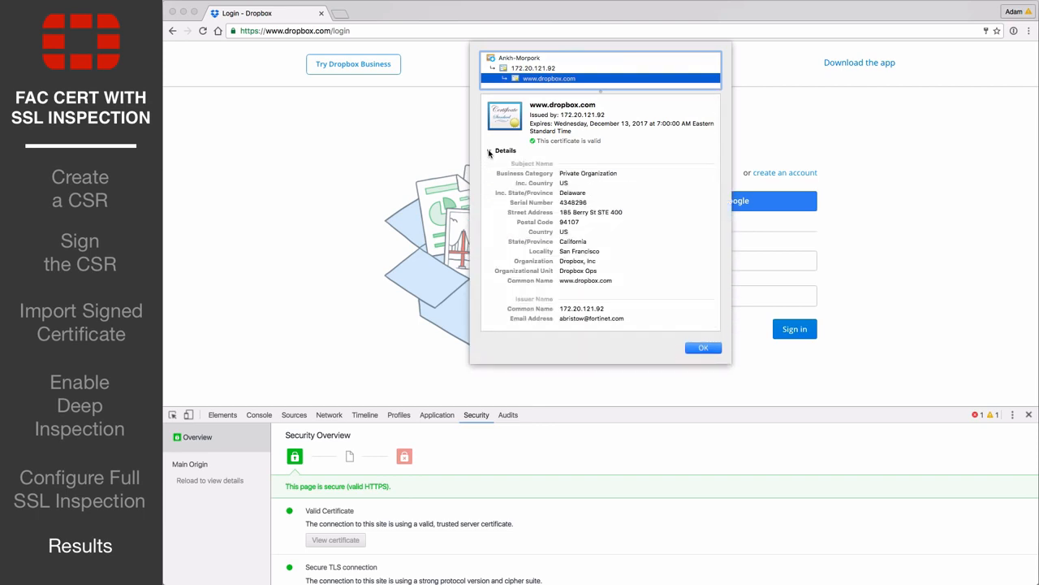